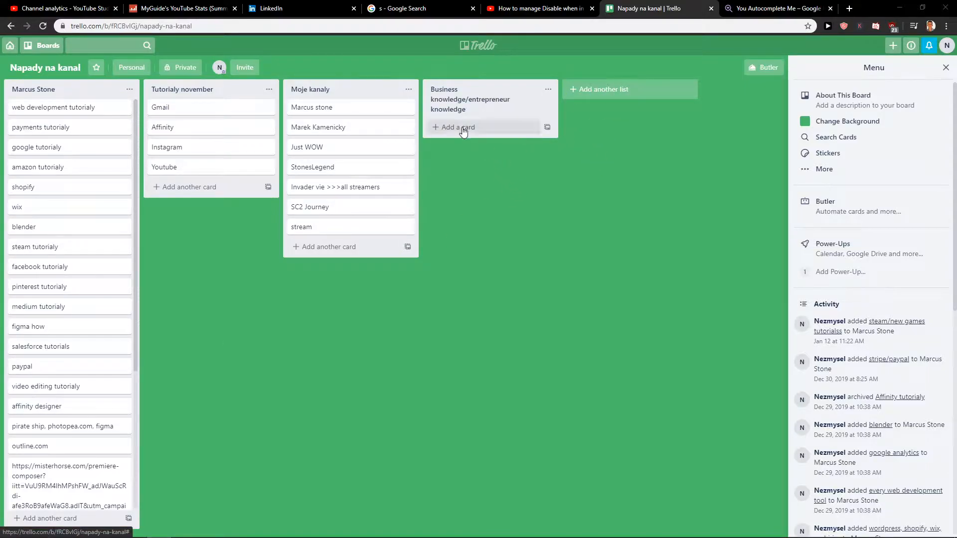
- Add a new card titled 'hmmmmm' to the Business knowledge/entrepreneur knowledge list
left_click(458, 127)
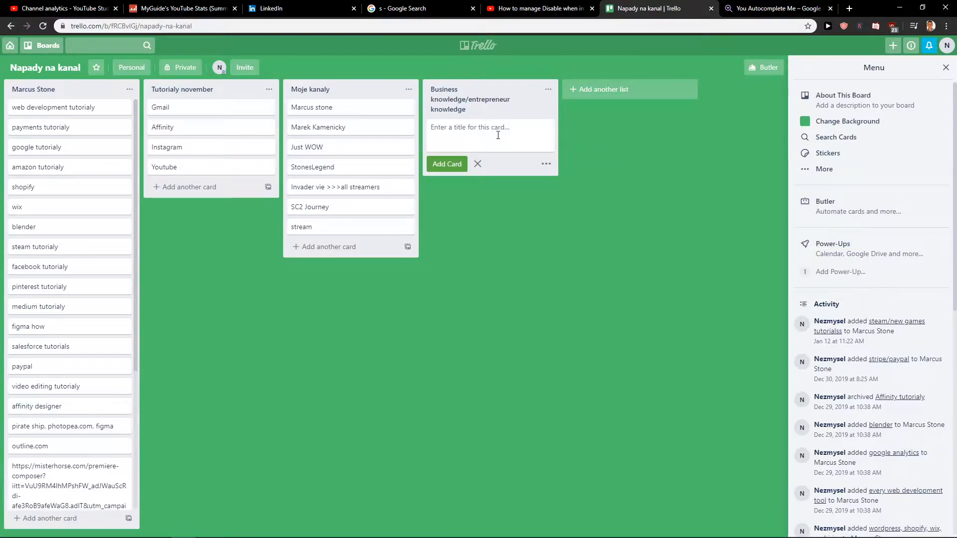
type("hmmmmm")
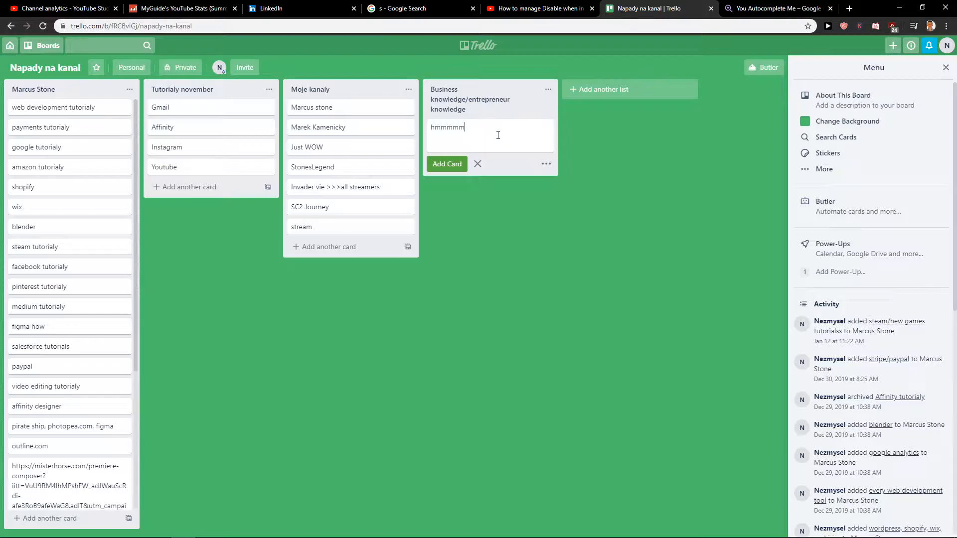
left_click(447, 163)
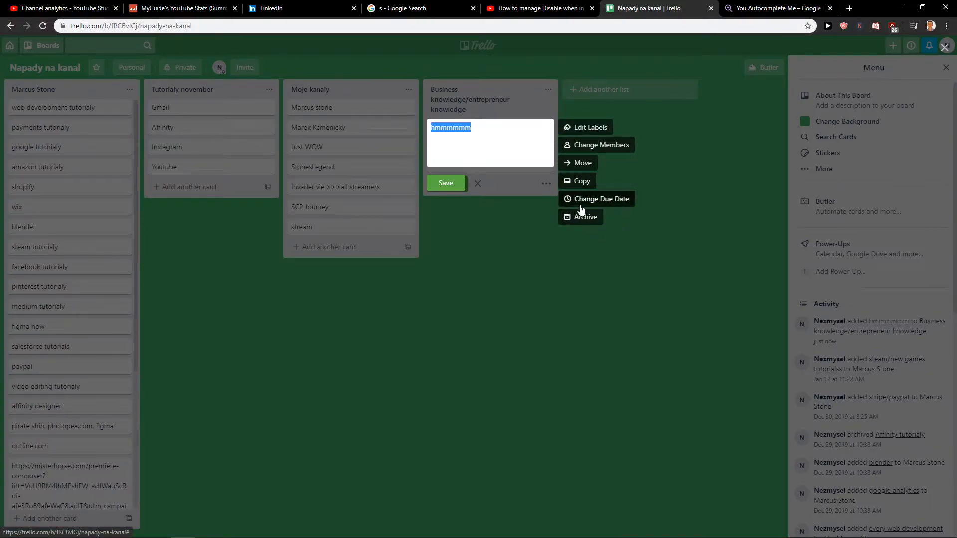
- Archive the 'hmmmmm' card from its quick-edit menu
left_click(586, 217)
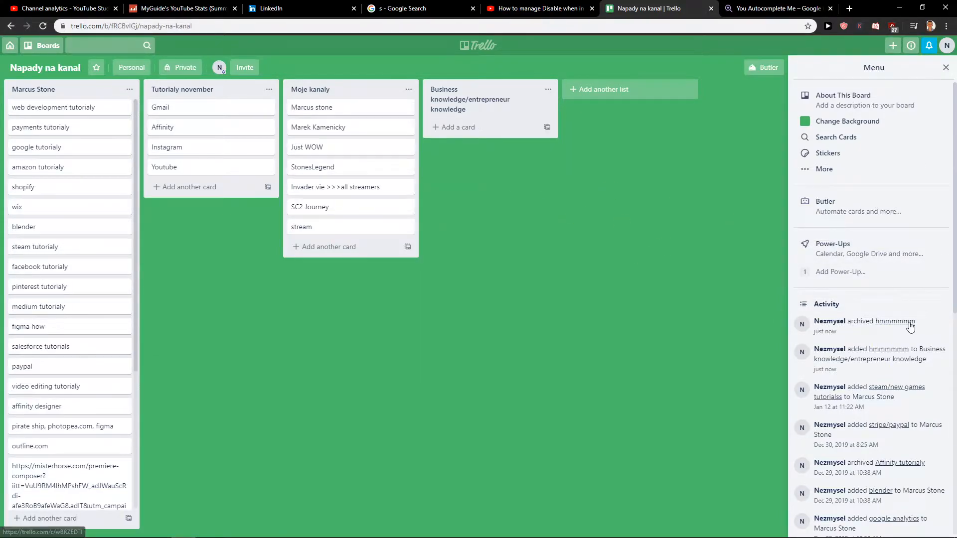
- Reach the archived 'hmmmmm' card's details from its link in the Activity feed
left_click(894, 321)
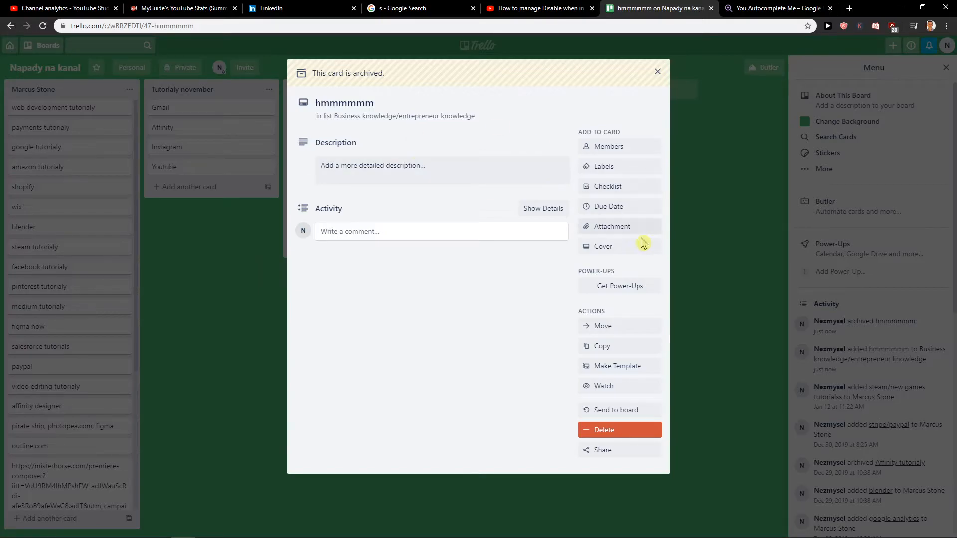
left_click(658, 72)
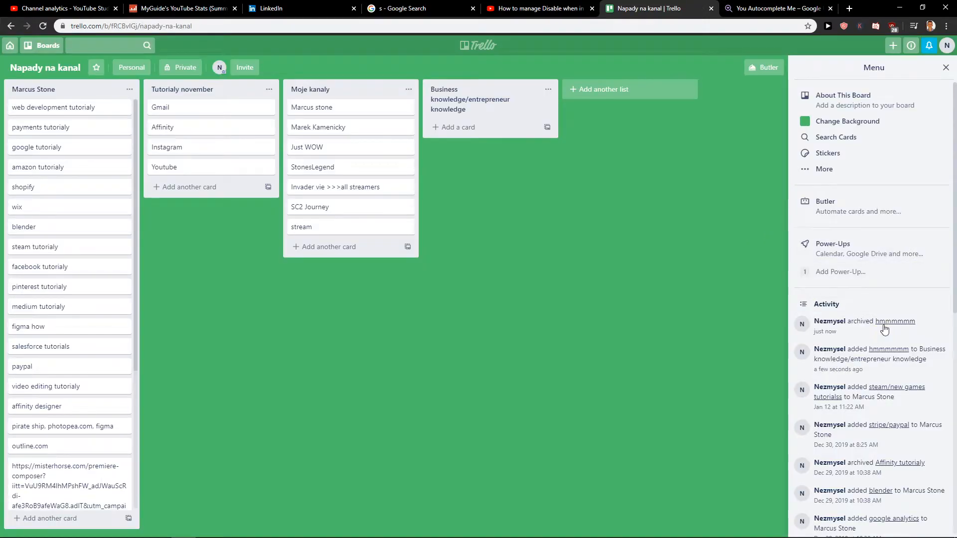
left_click(895, 321)
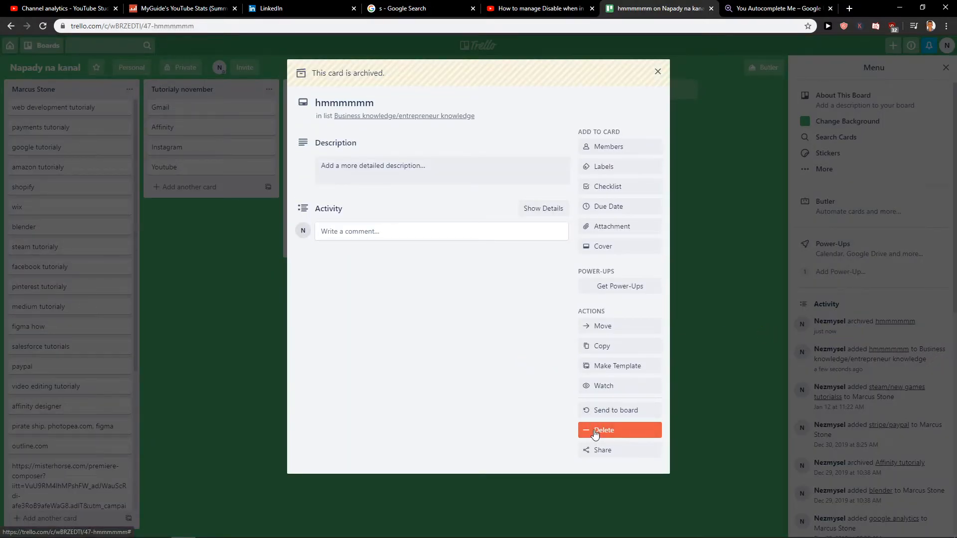
- Permanently delete the archived card and confirm the deletion
left_click(605, 430)
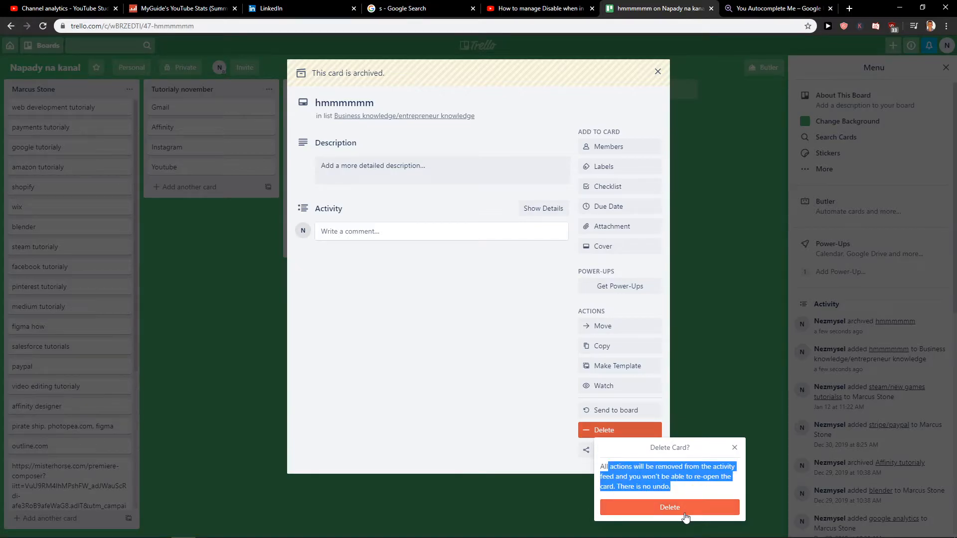
left_click(670, 507)
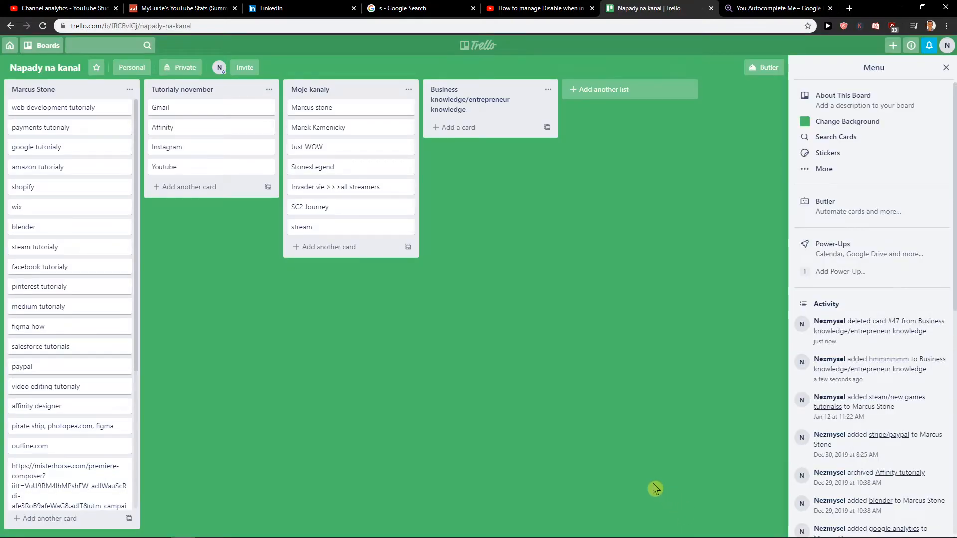